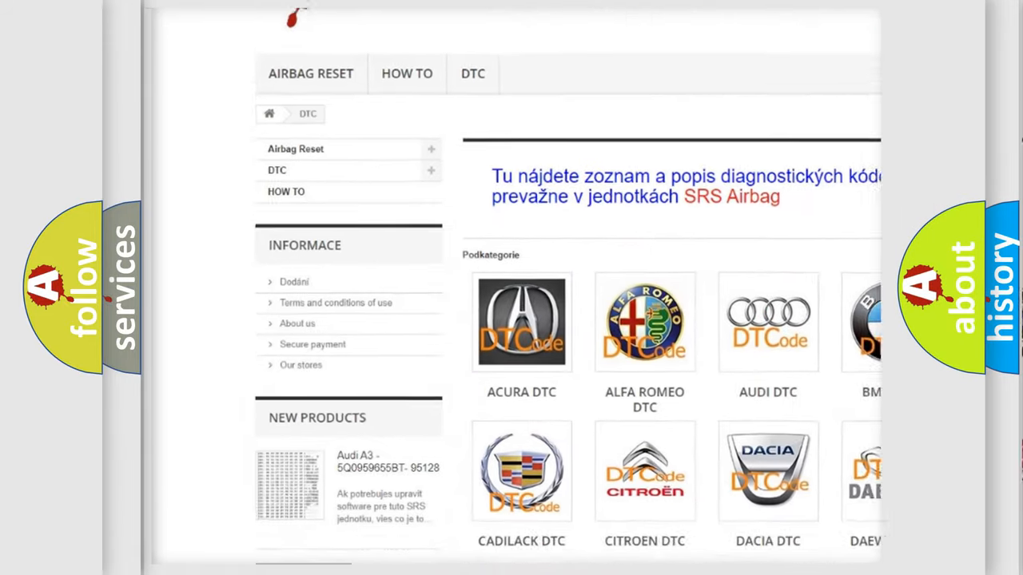
scroll(down, 3)
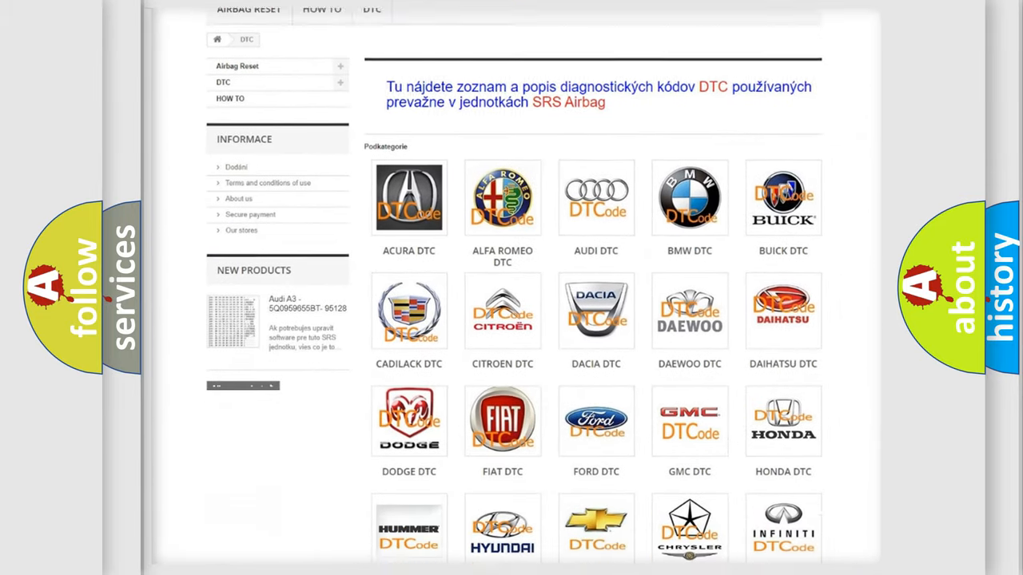
scroll(down, 3)
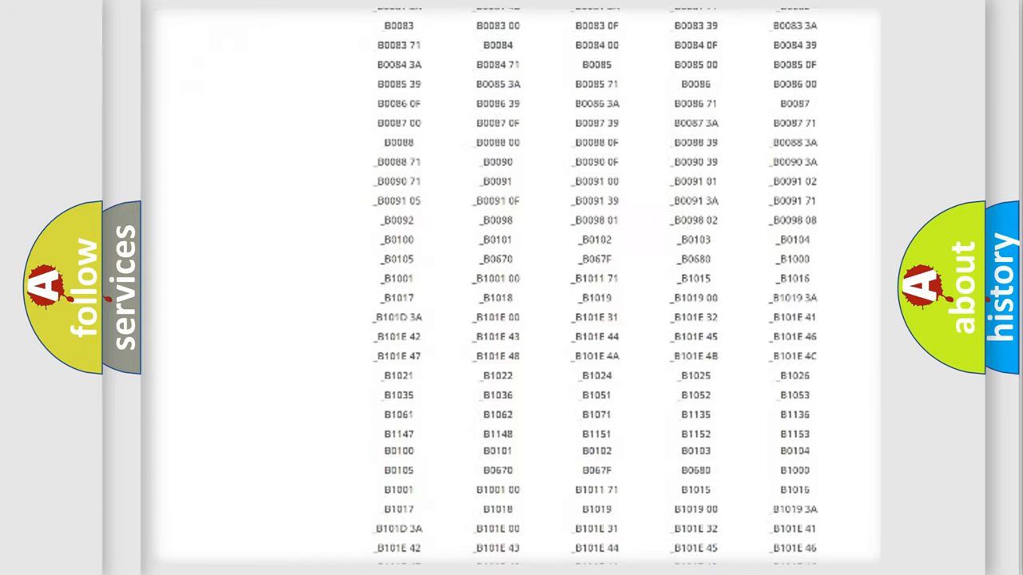
scroll(up, 3)
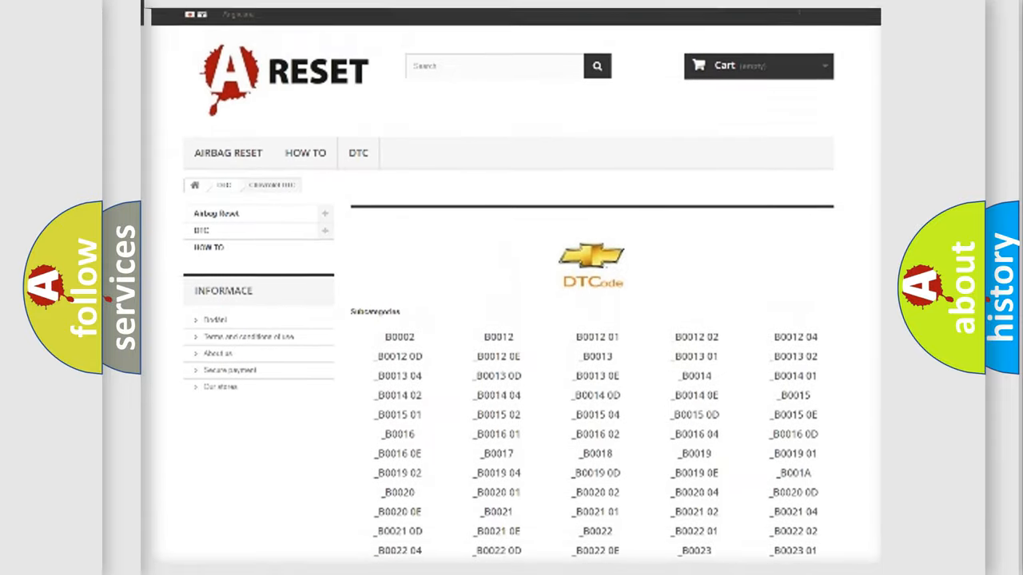